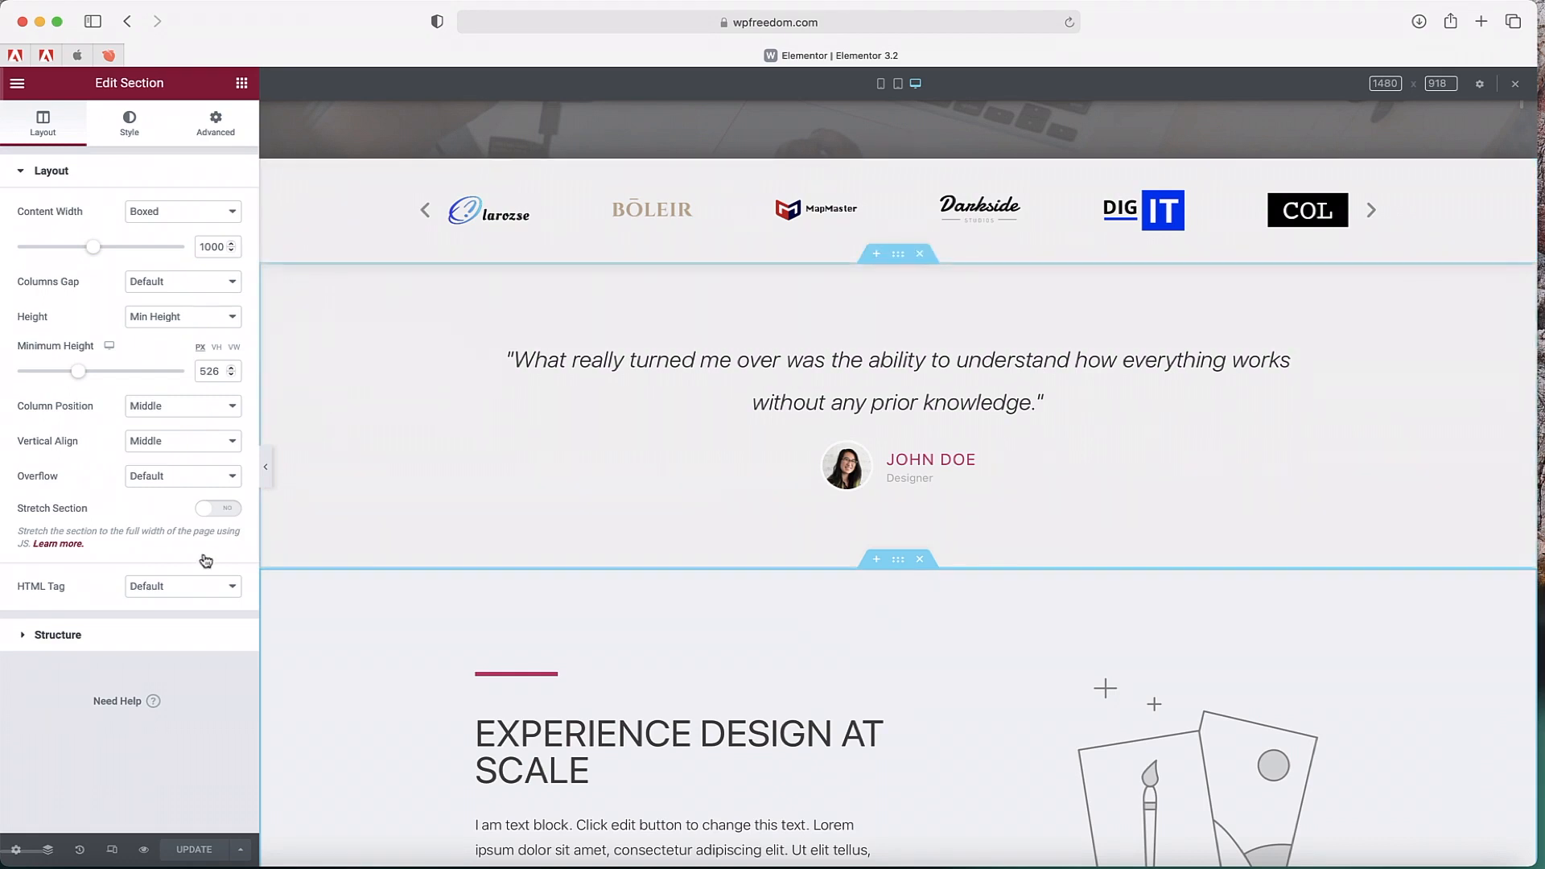
mouse_move(111, 850)
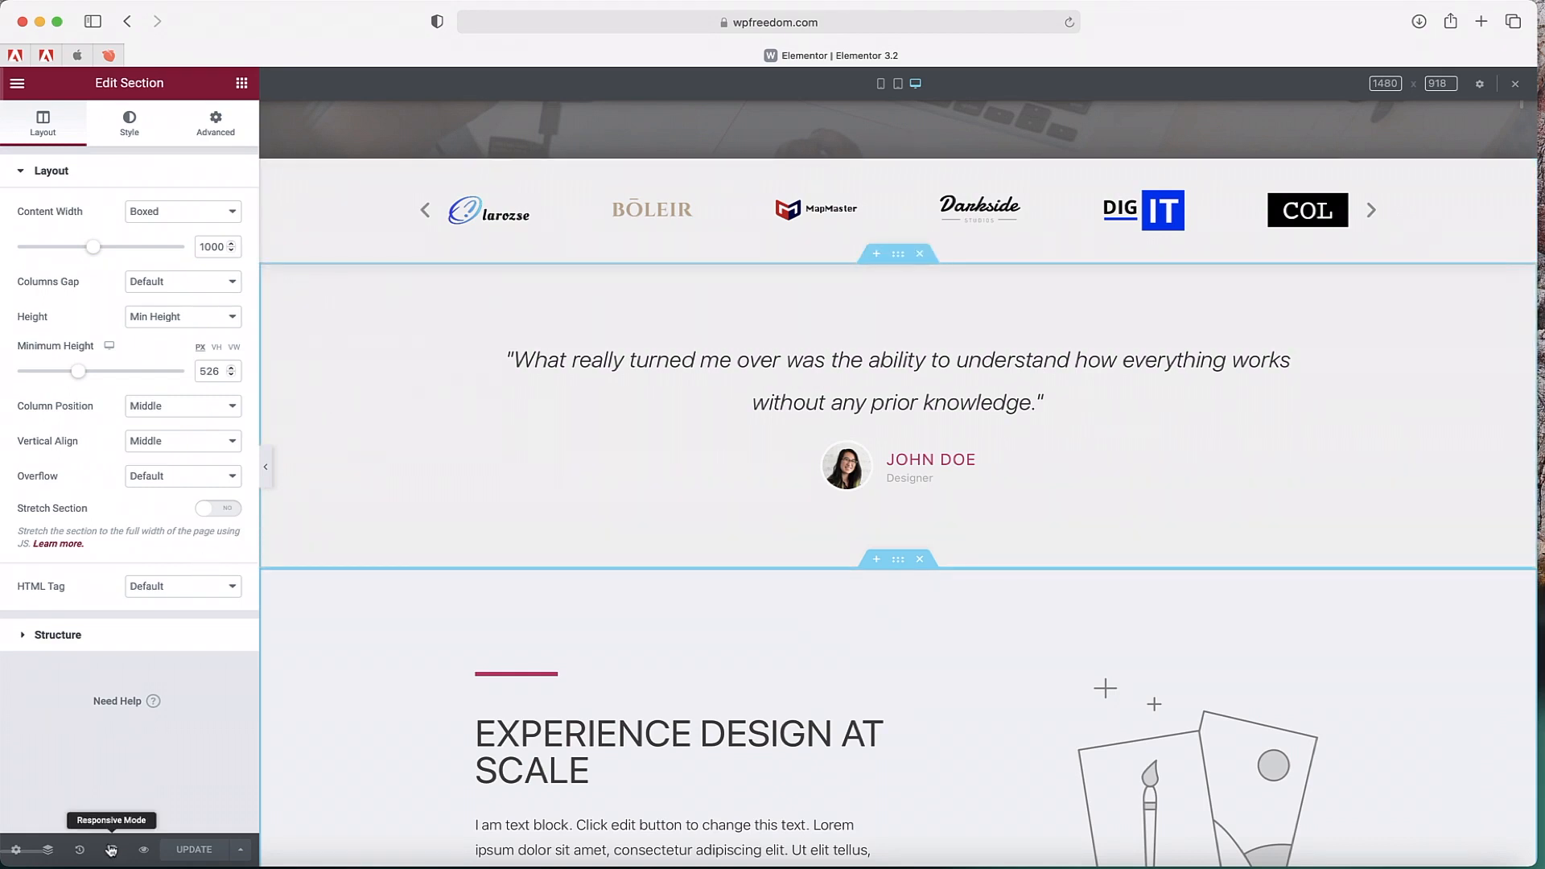
- Scroll the canvas back up to the DESIGN YOUR WORDPRESS hero section
scroll(down, 3)
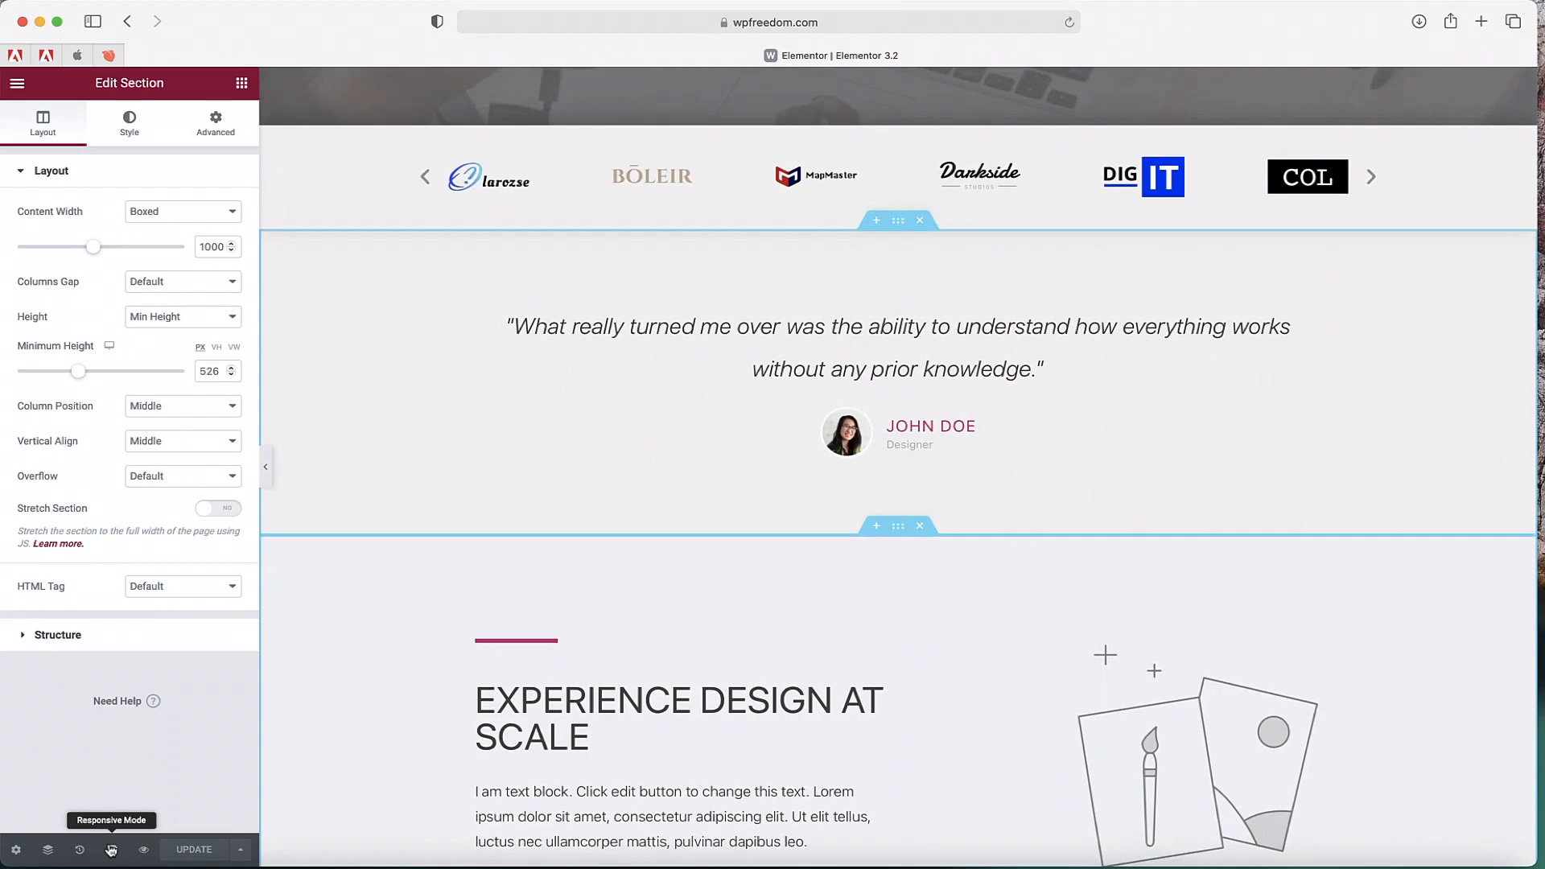
scroll(up, 3)
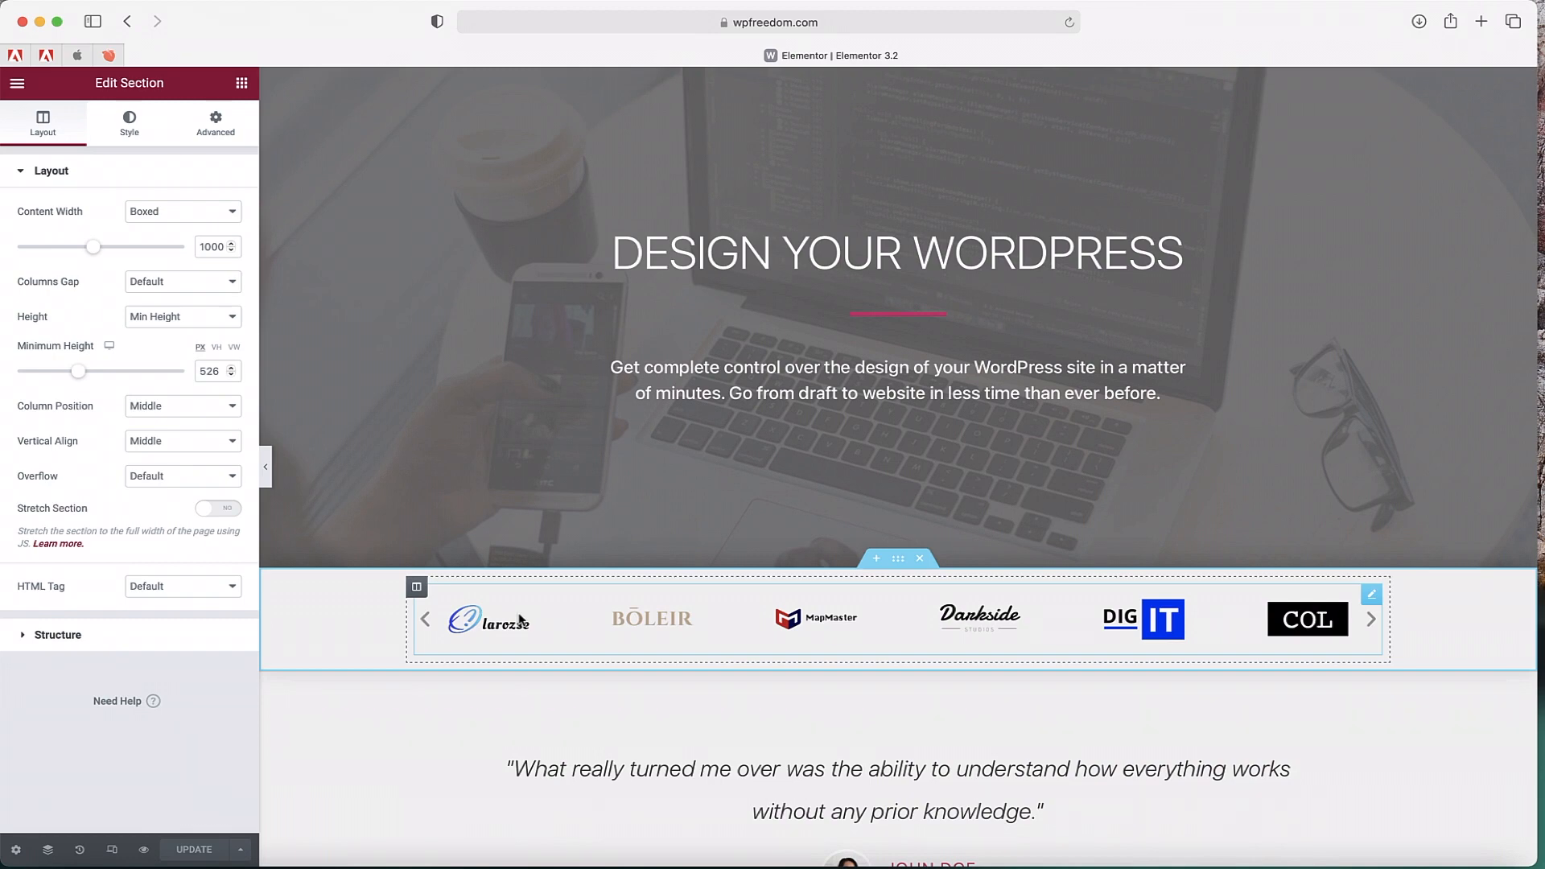
mouse_move(113, 850)
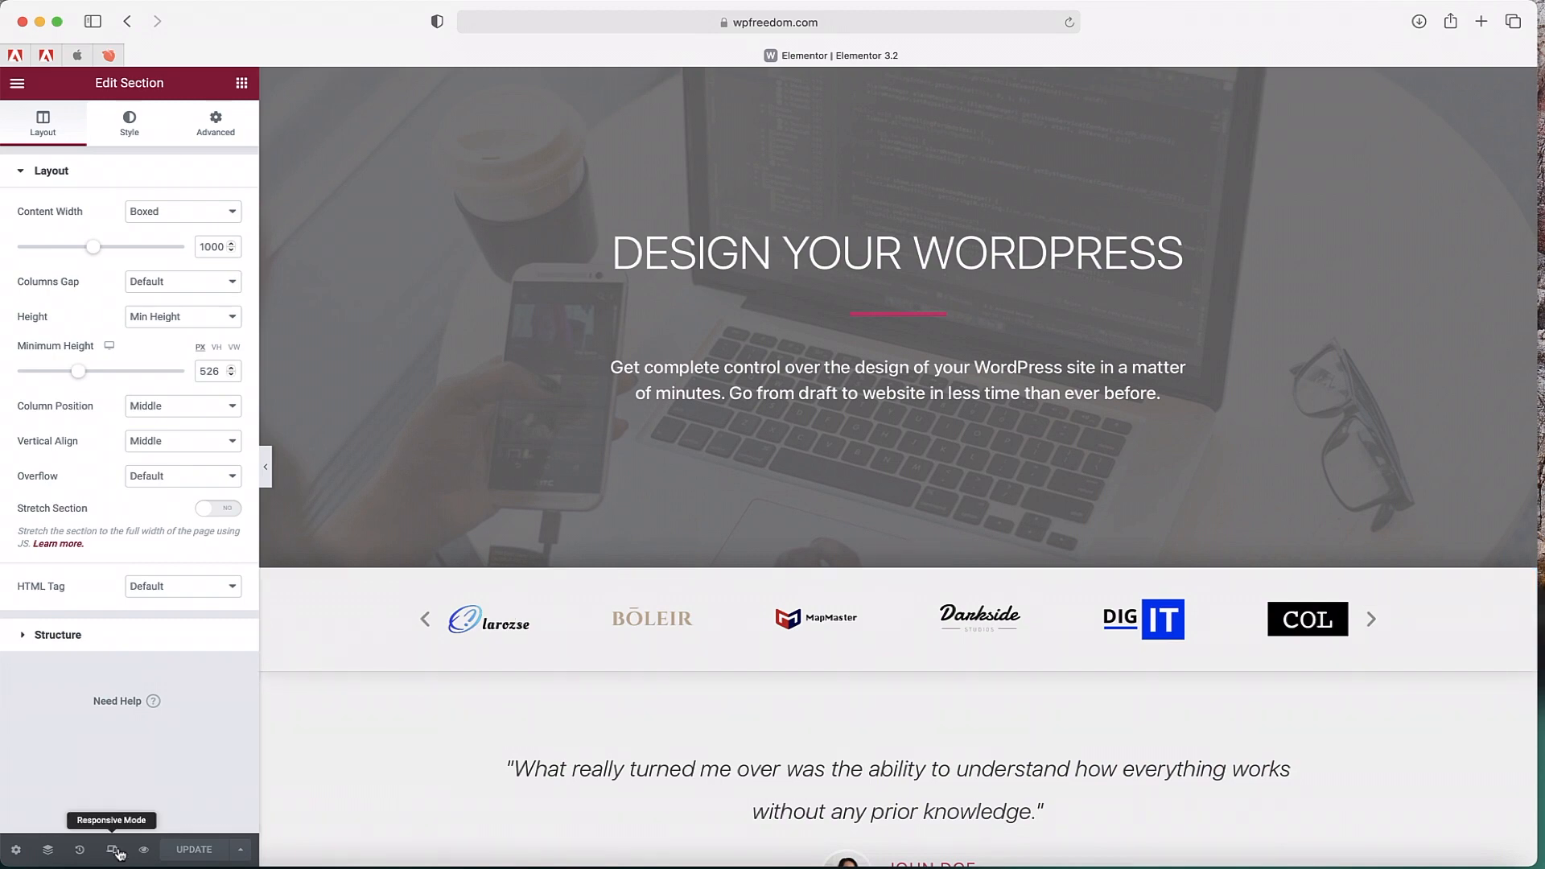
- Enter Responsive Mode and cycle desktop and tablet before settling on the mobile preview
click(112, 850)
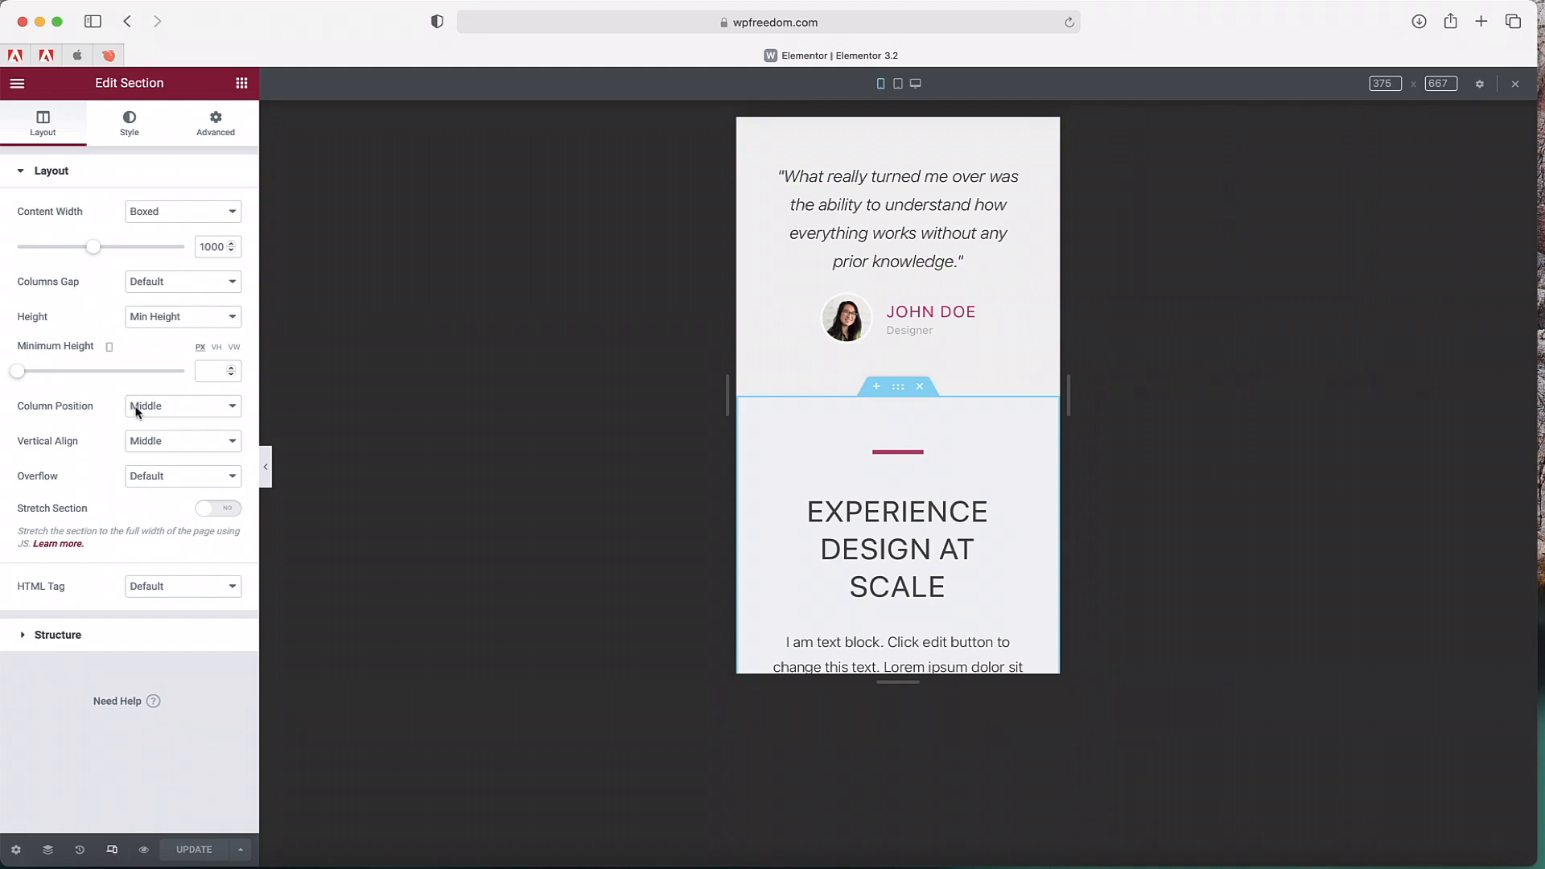
mouse_move(898, 82)
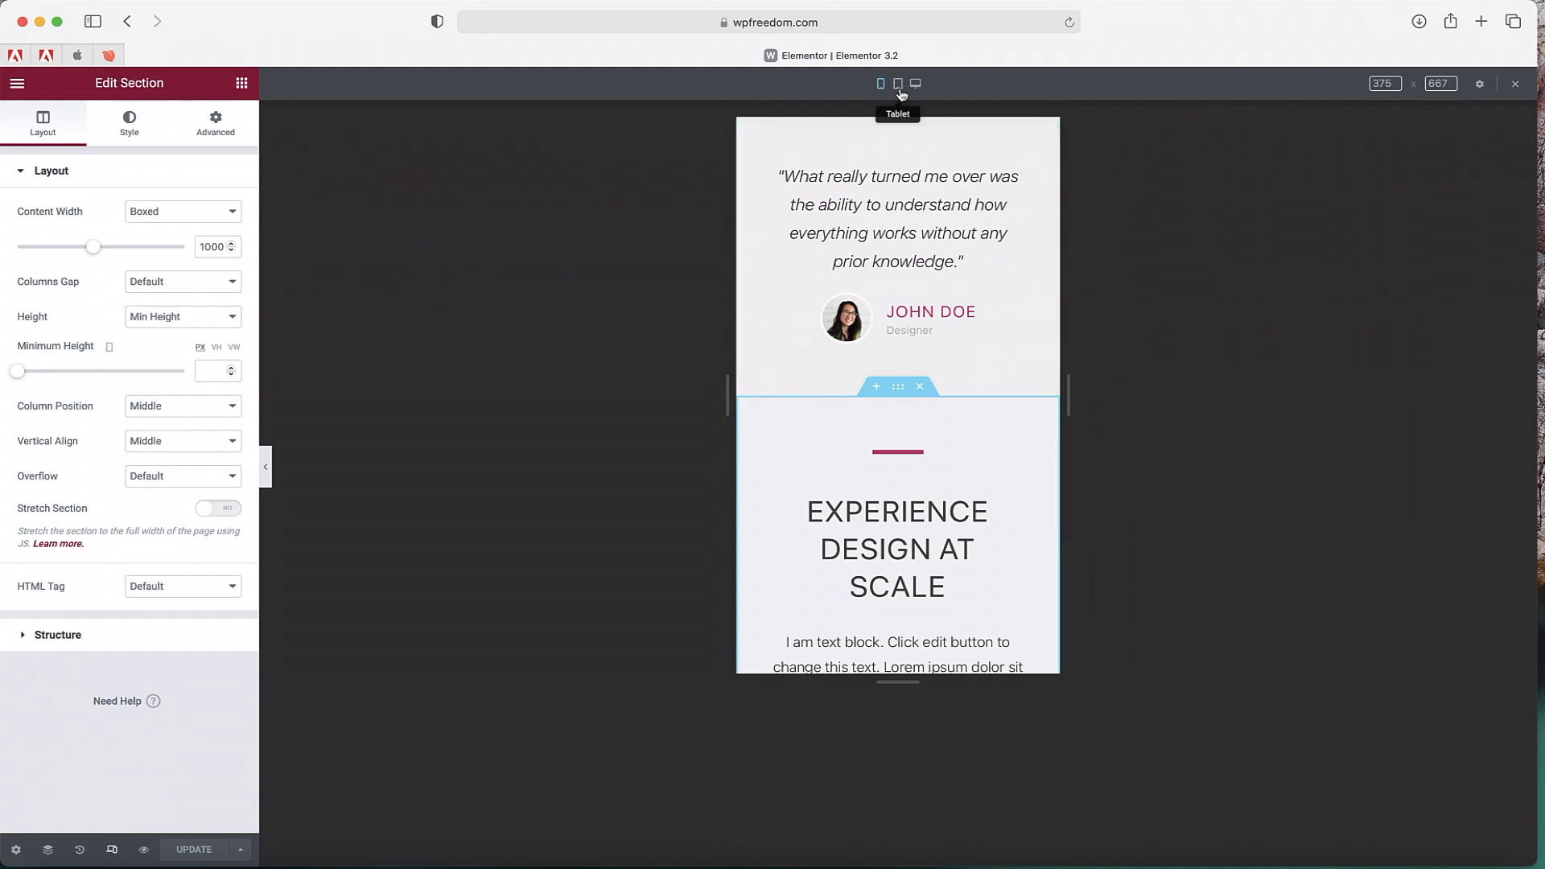
mouse_move(915, 83)
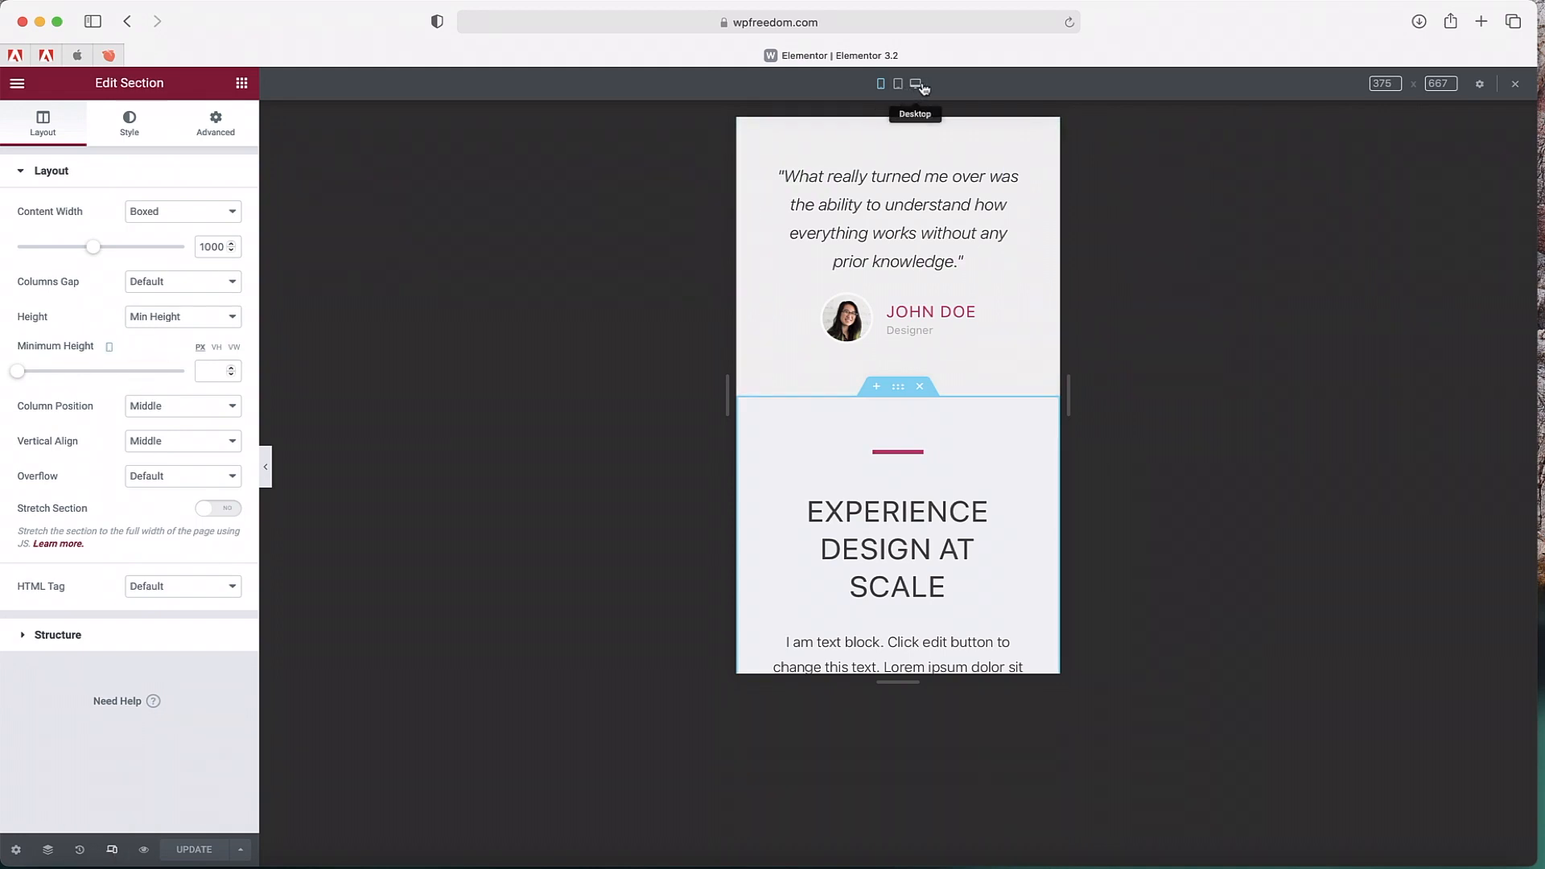
click(916, 82)
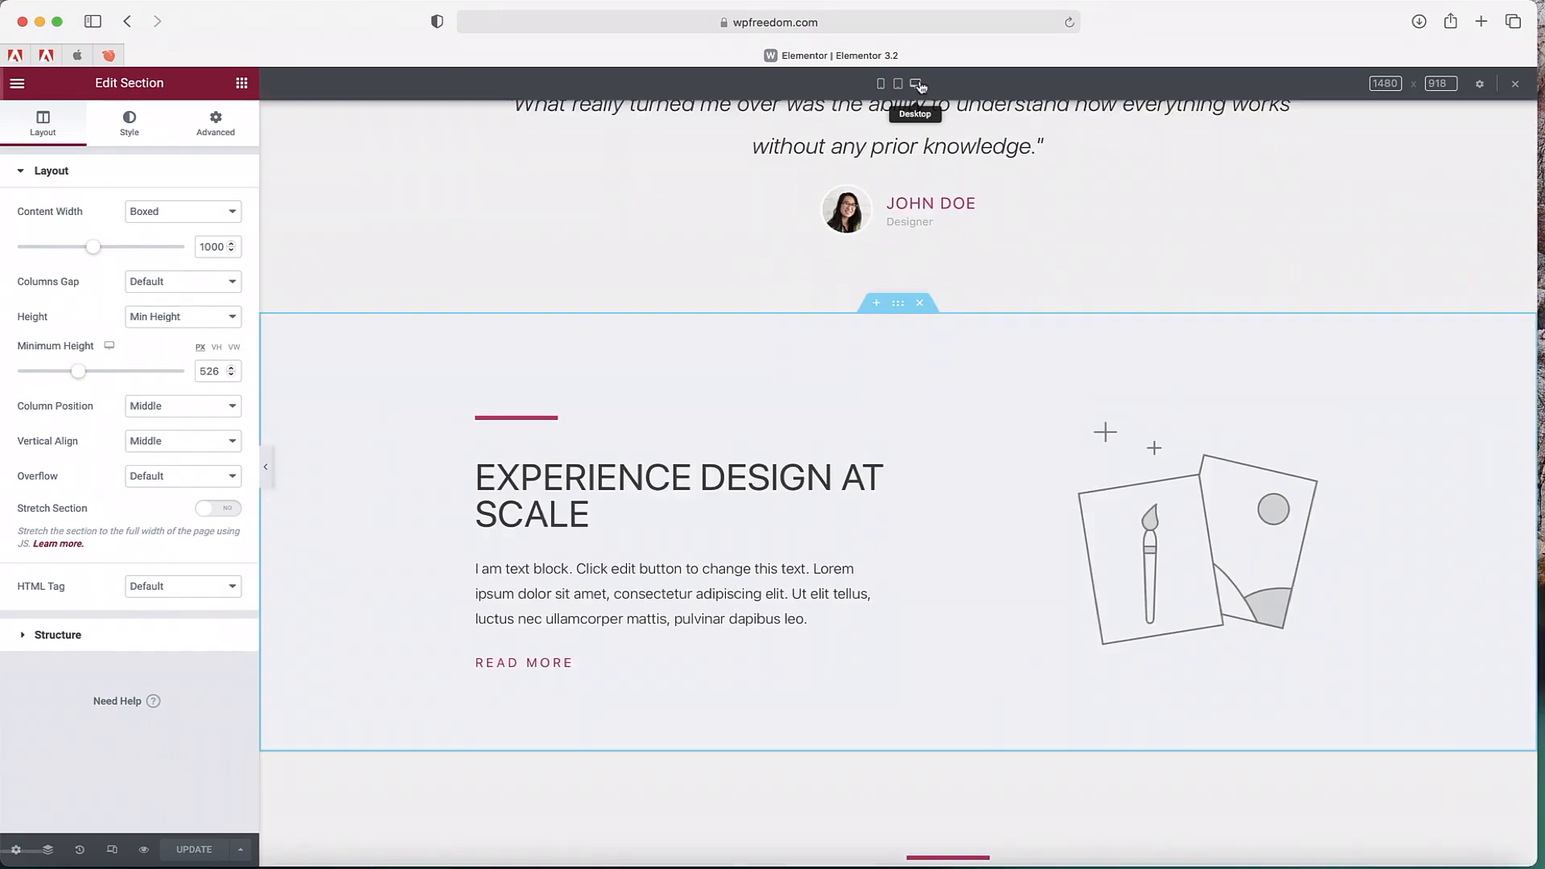
click(898, 82)
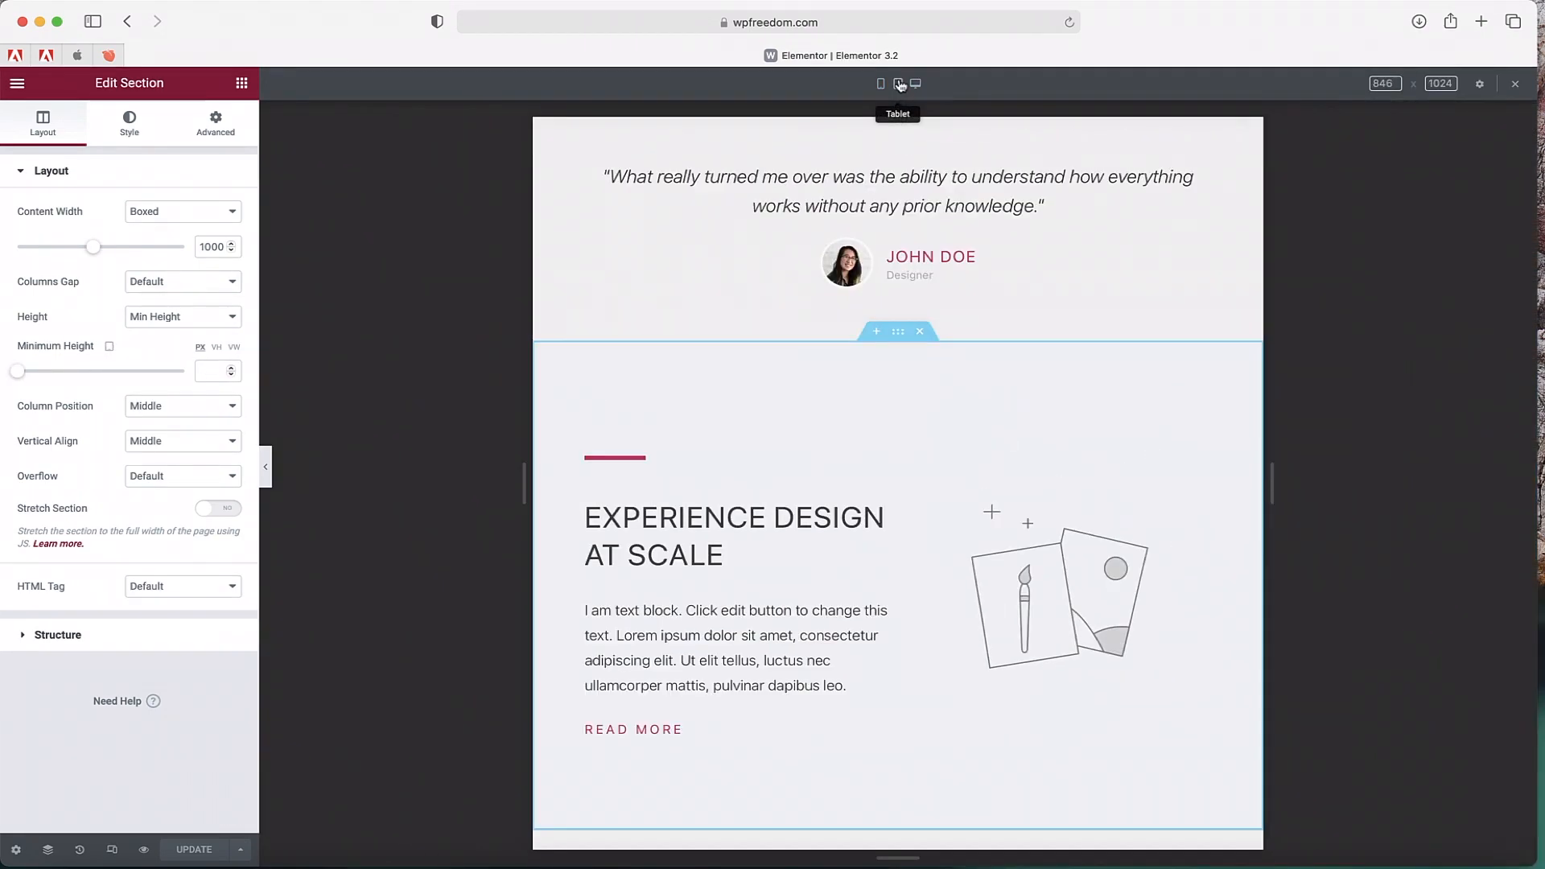
click(880, 82)
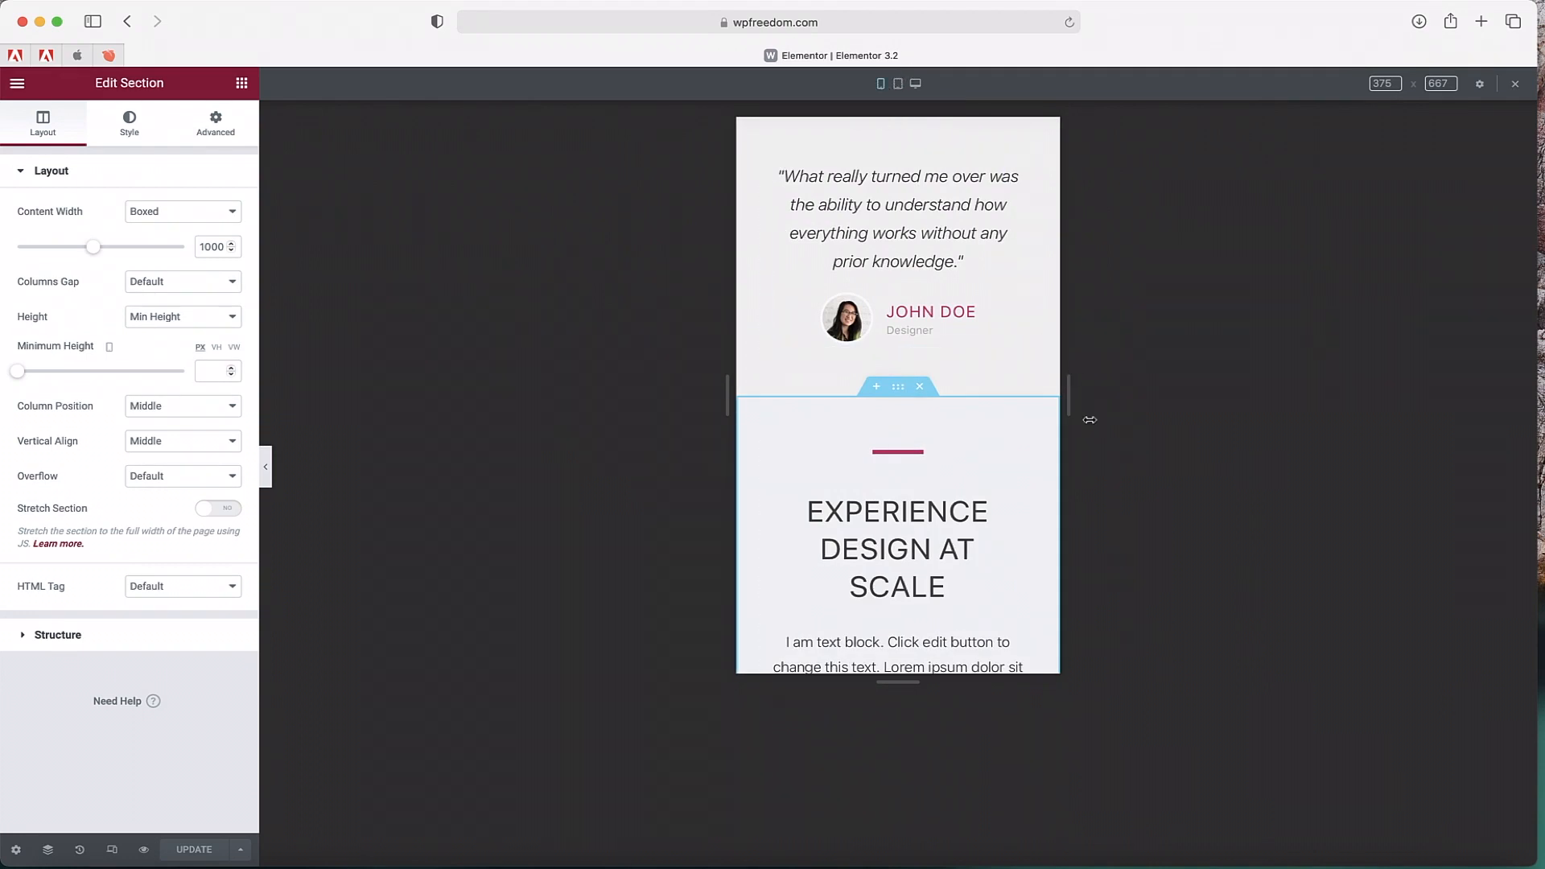
mouse_move(881, 82)
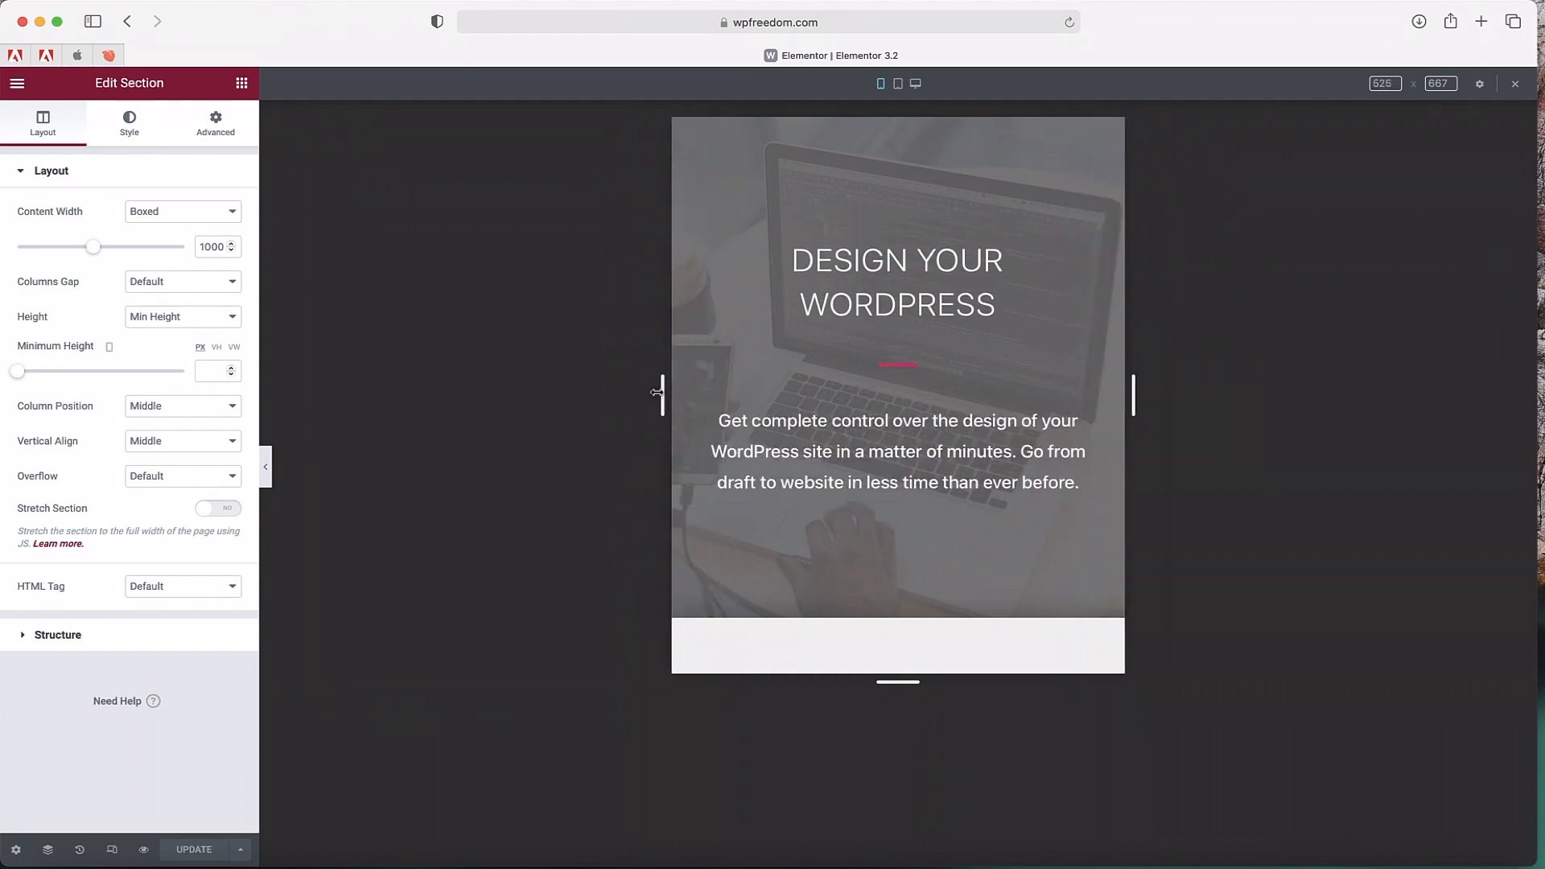
- Drag the mobile preview's side handle out to about 845 px wide
drag(662, 395, 708, 394)
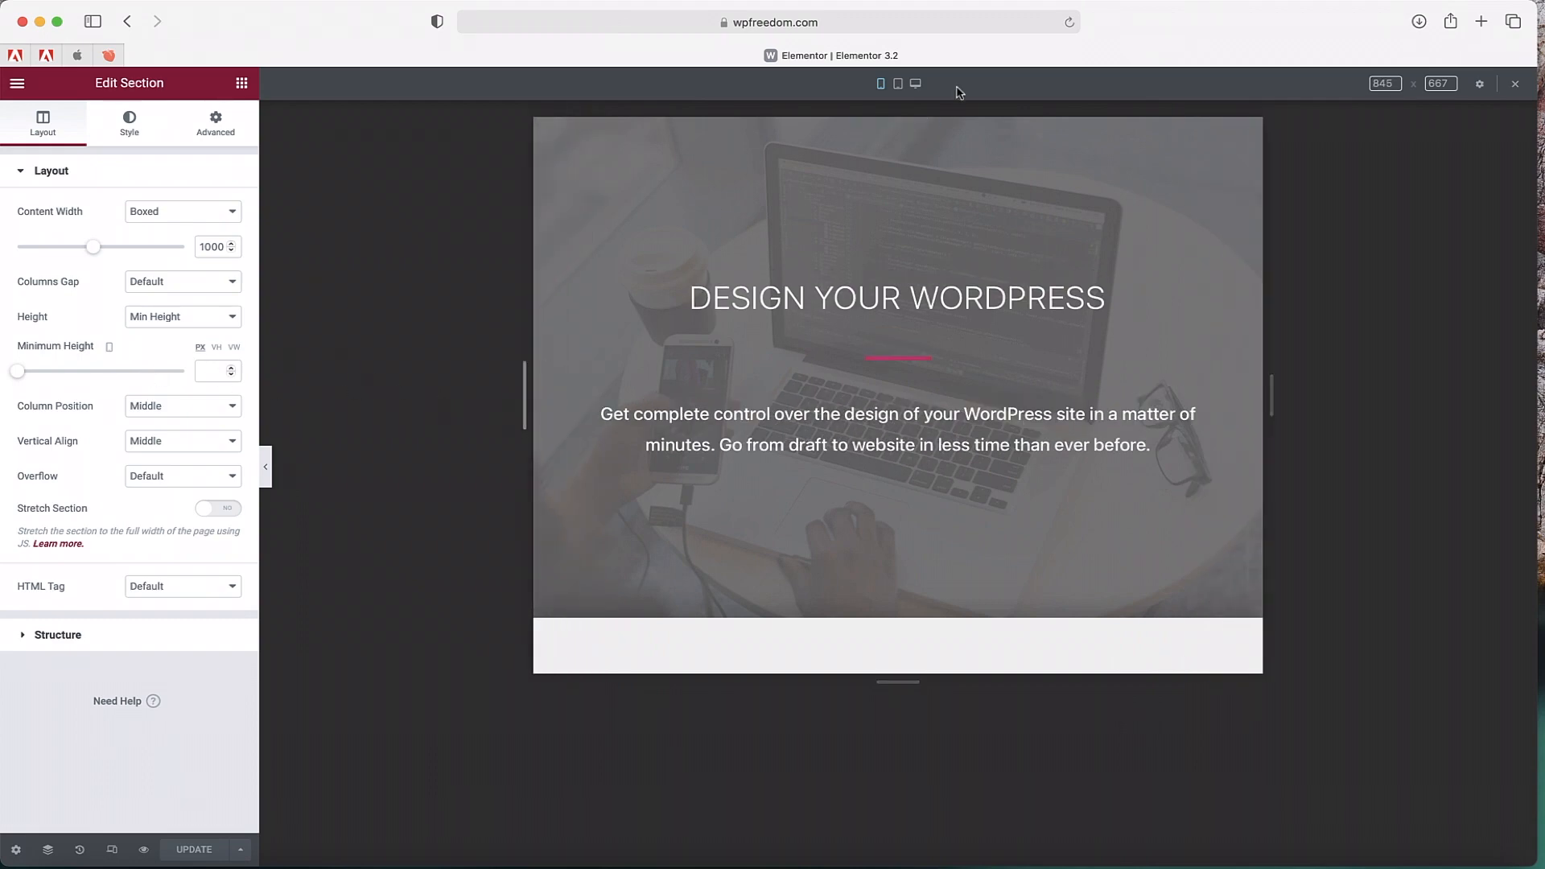
- Switch to tablet preview and resize its canvas with the drag handle
click(897, 83)
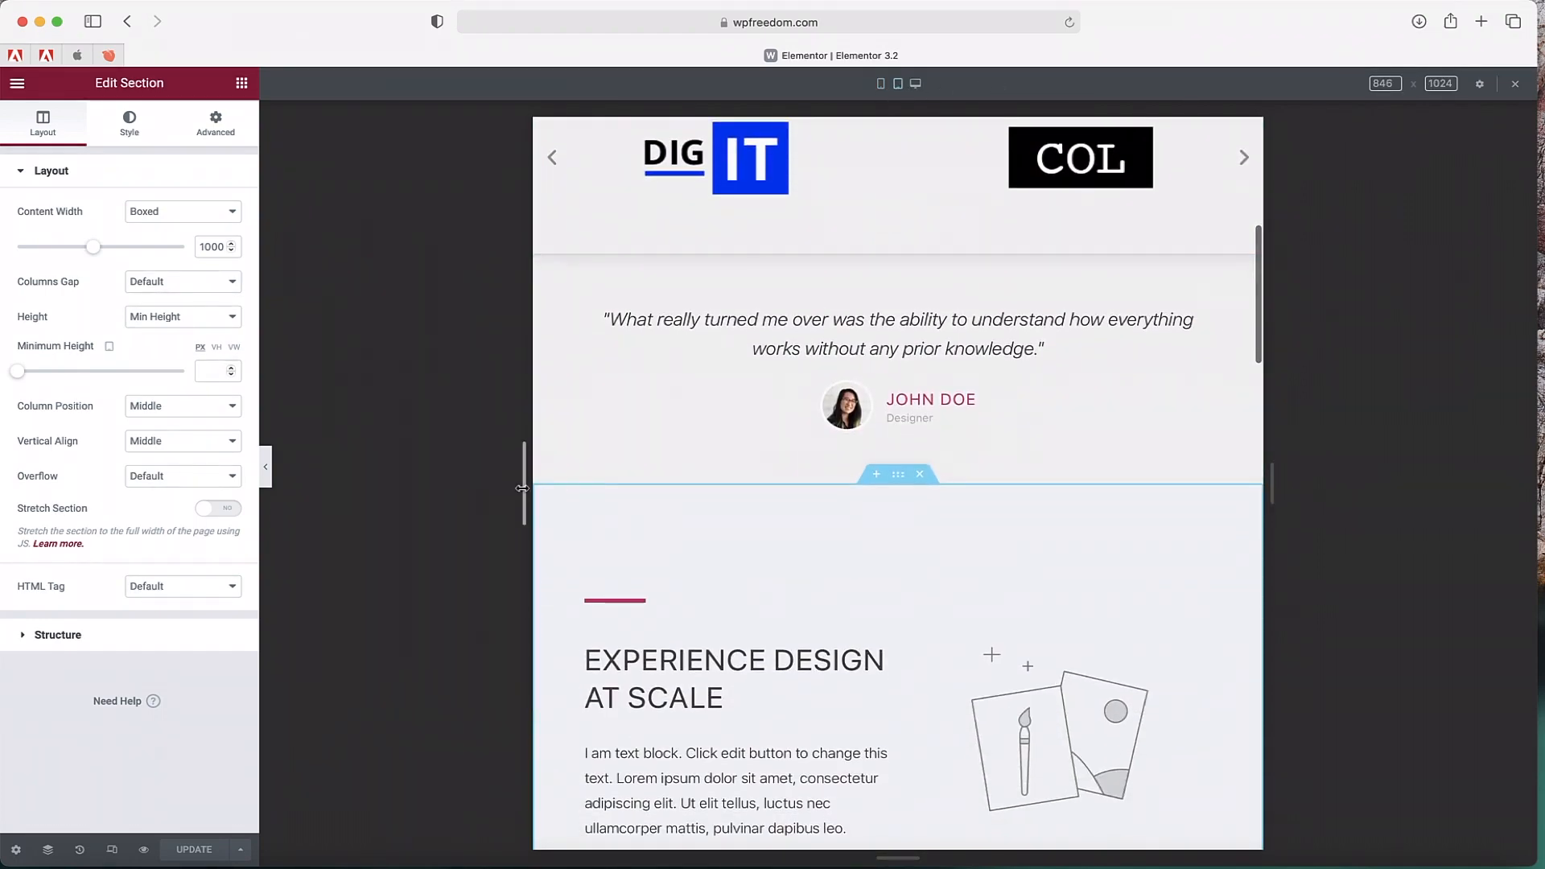
drag(524, 489, 525, 484)
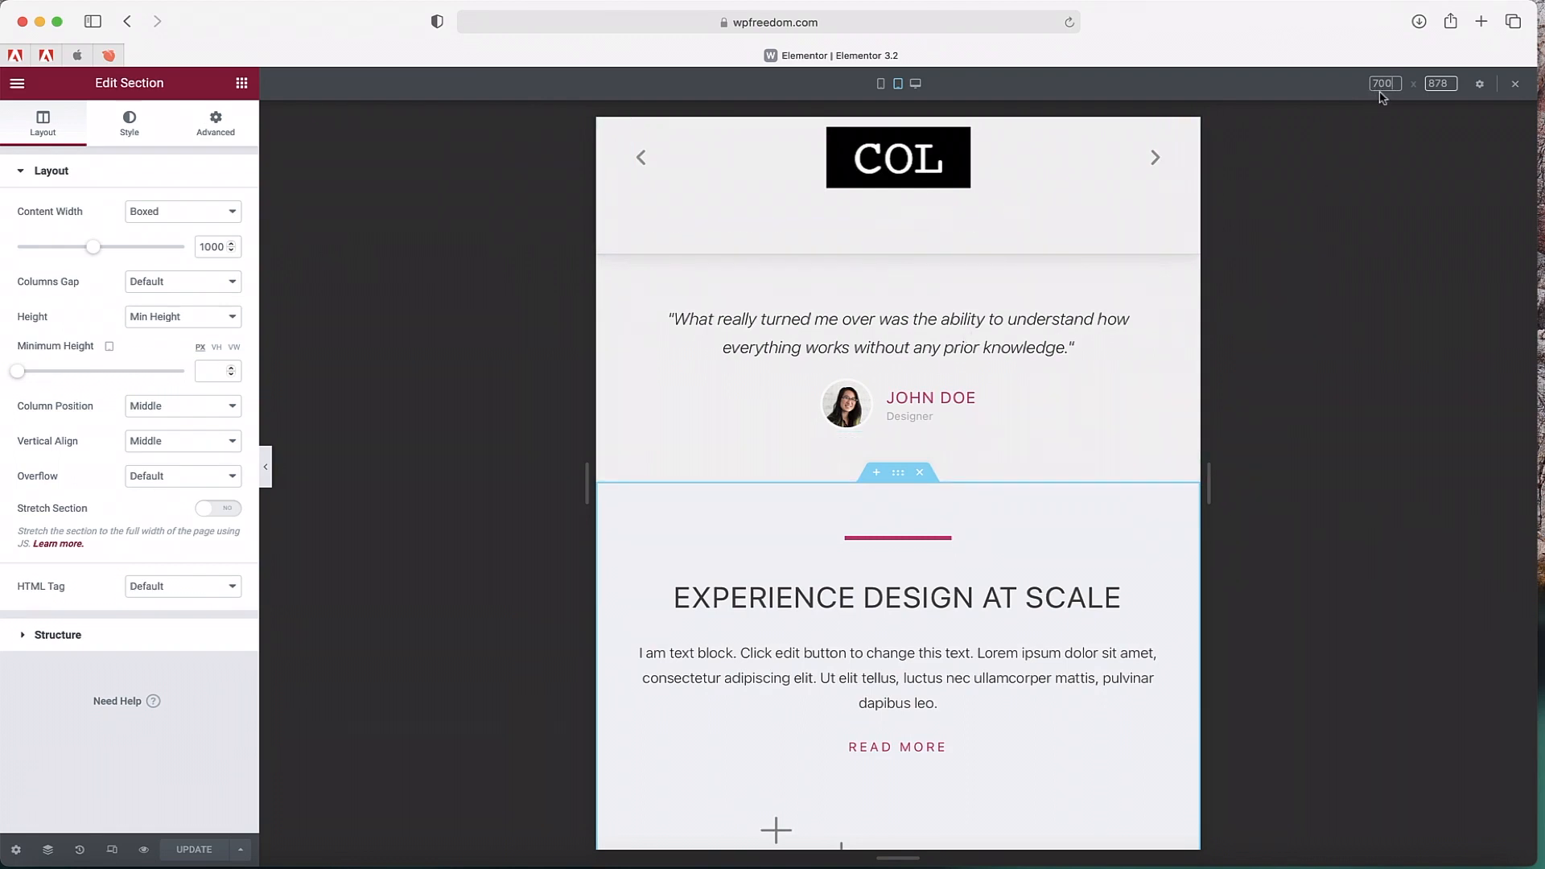
mouse_move(1367, 209)
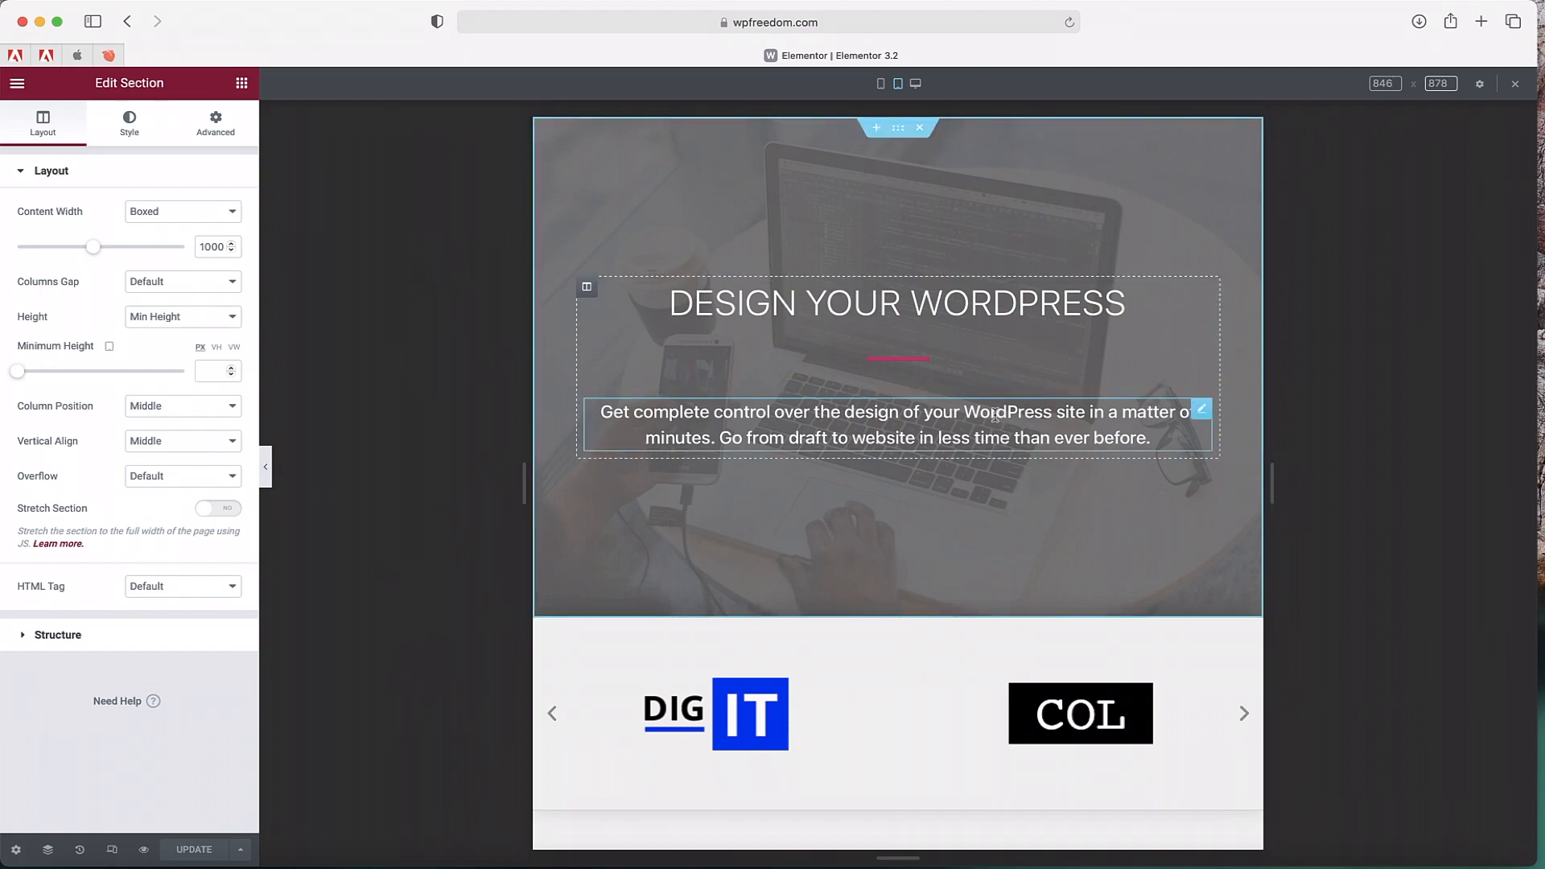
- Select the DESIGN YOUR WORDPRESS heading so Edit Heading shows its title
click(896, 302)
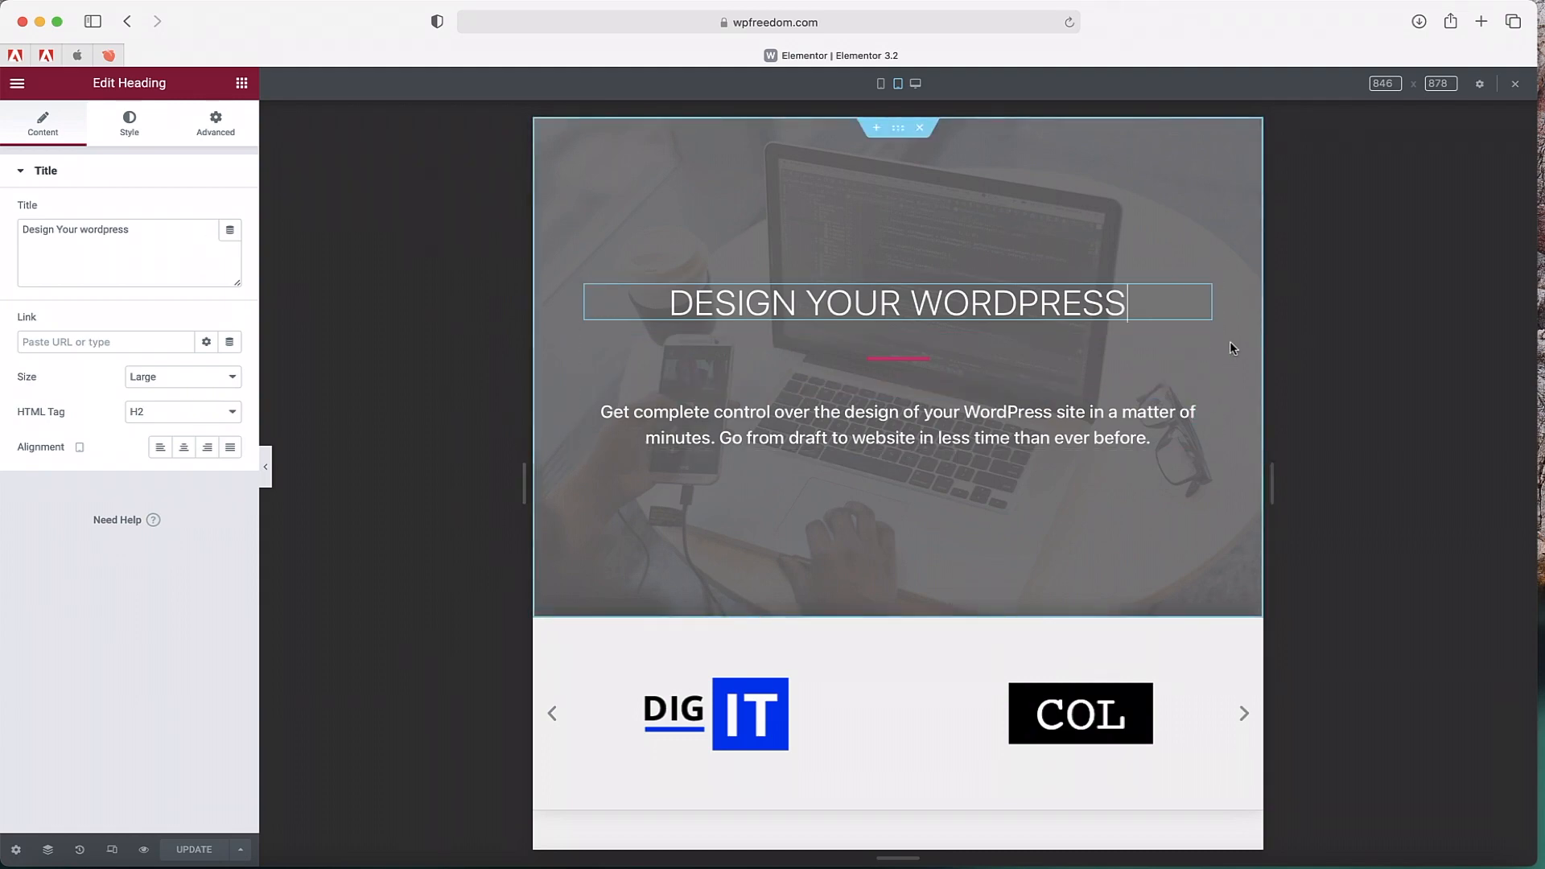
mouse_move(486, 375)
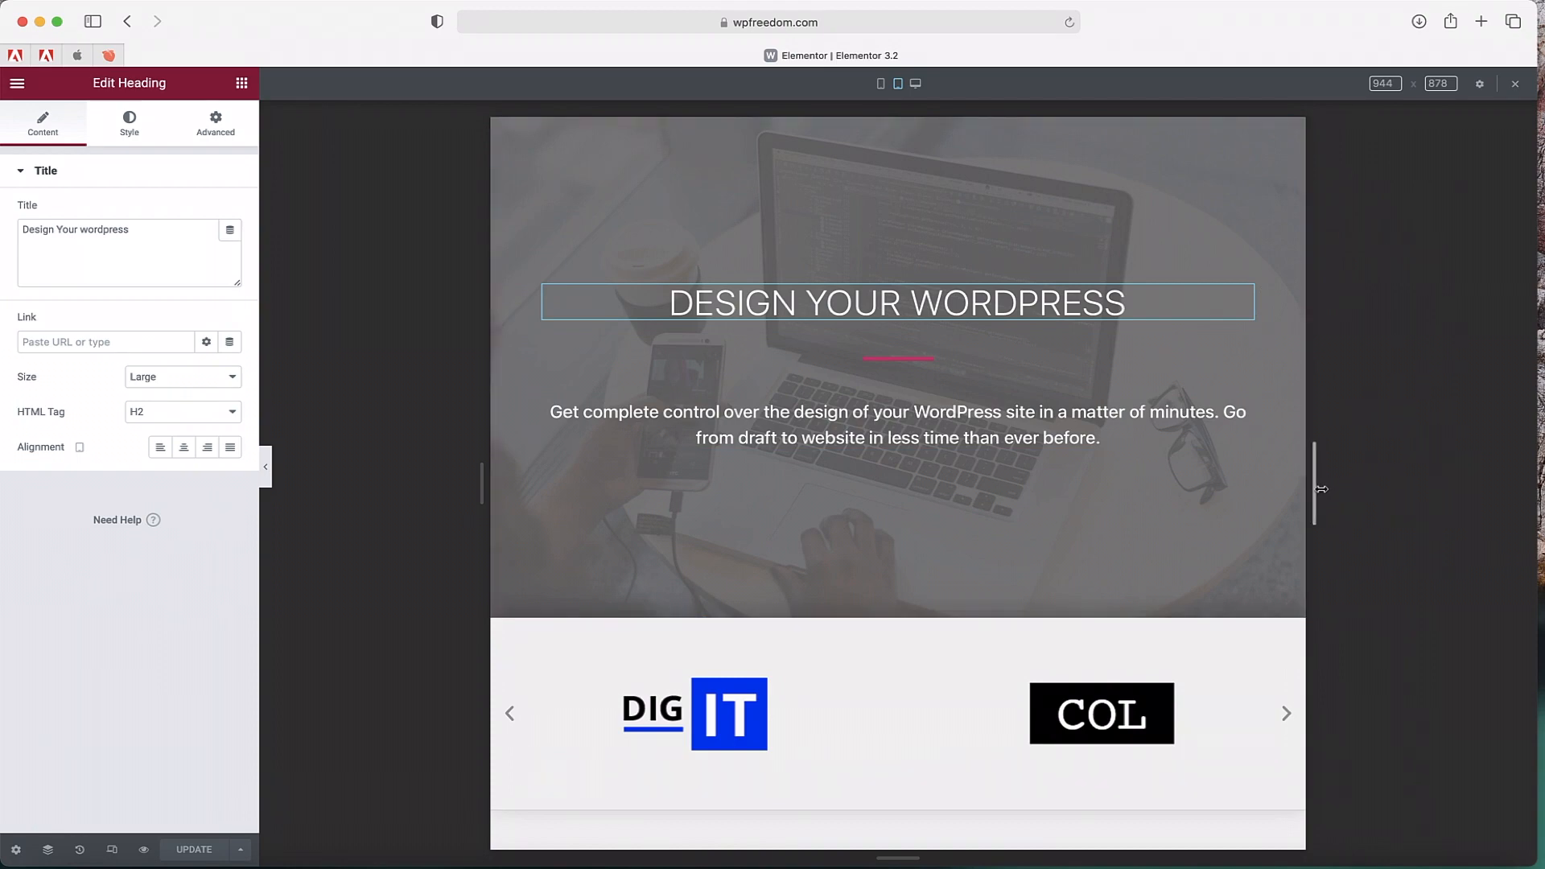
mouse_move(897, 83)
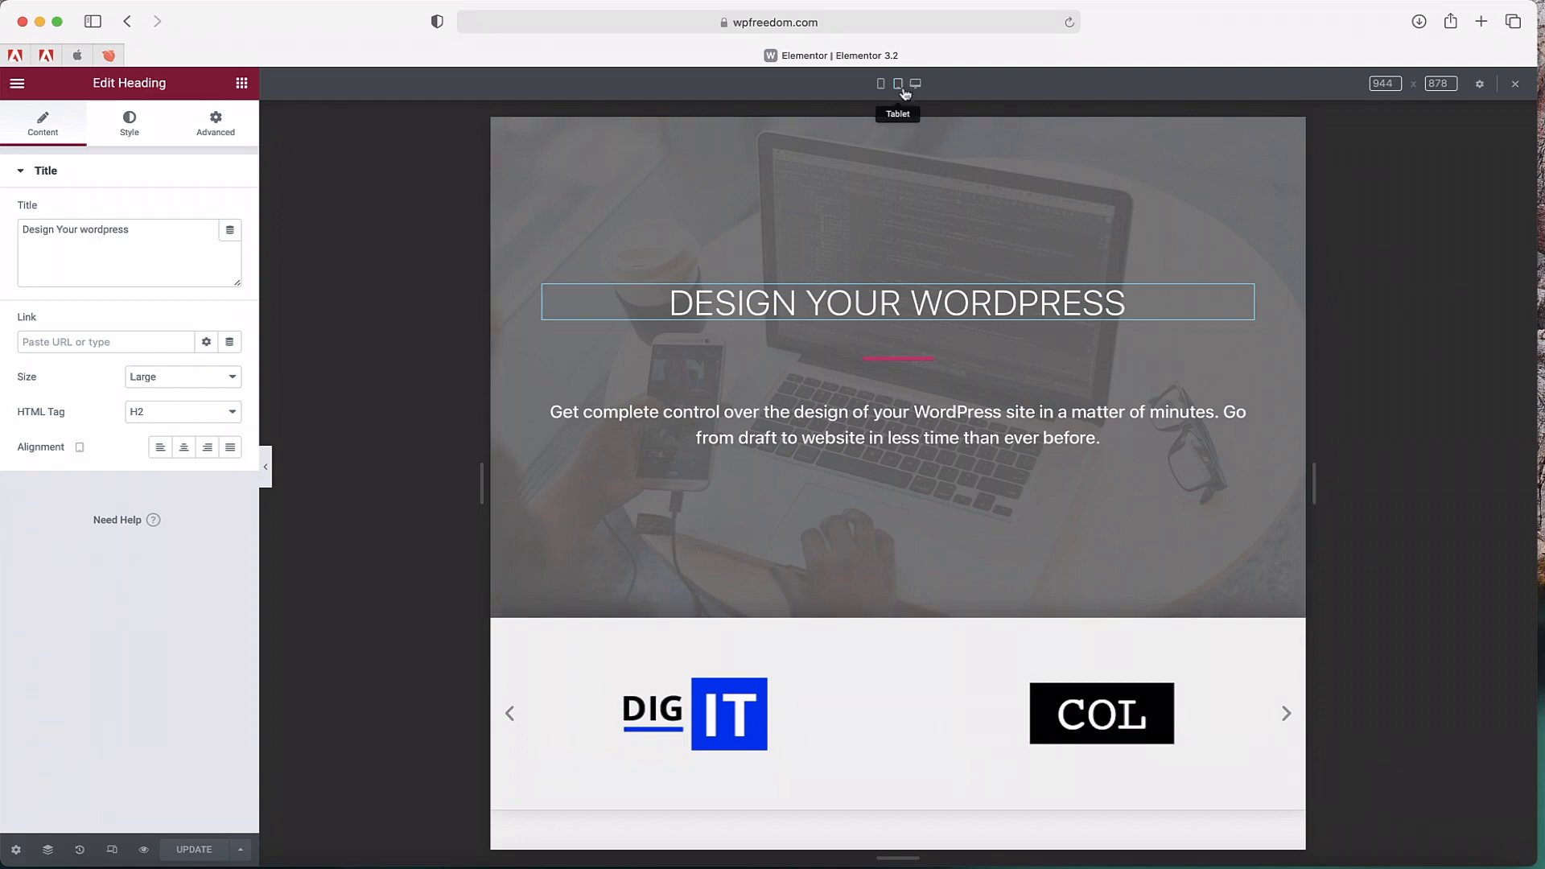
- Check the mobile and tablet previews, then return the canvas to desktop size
click(881, 83)
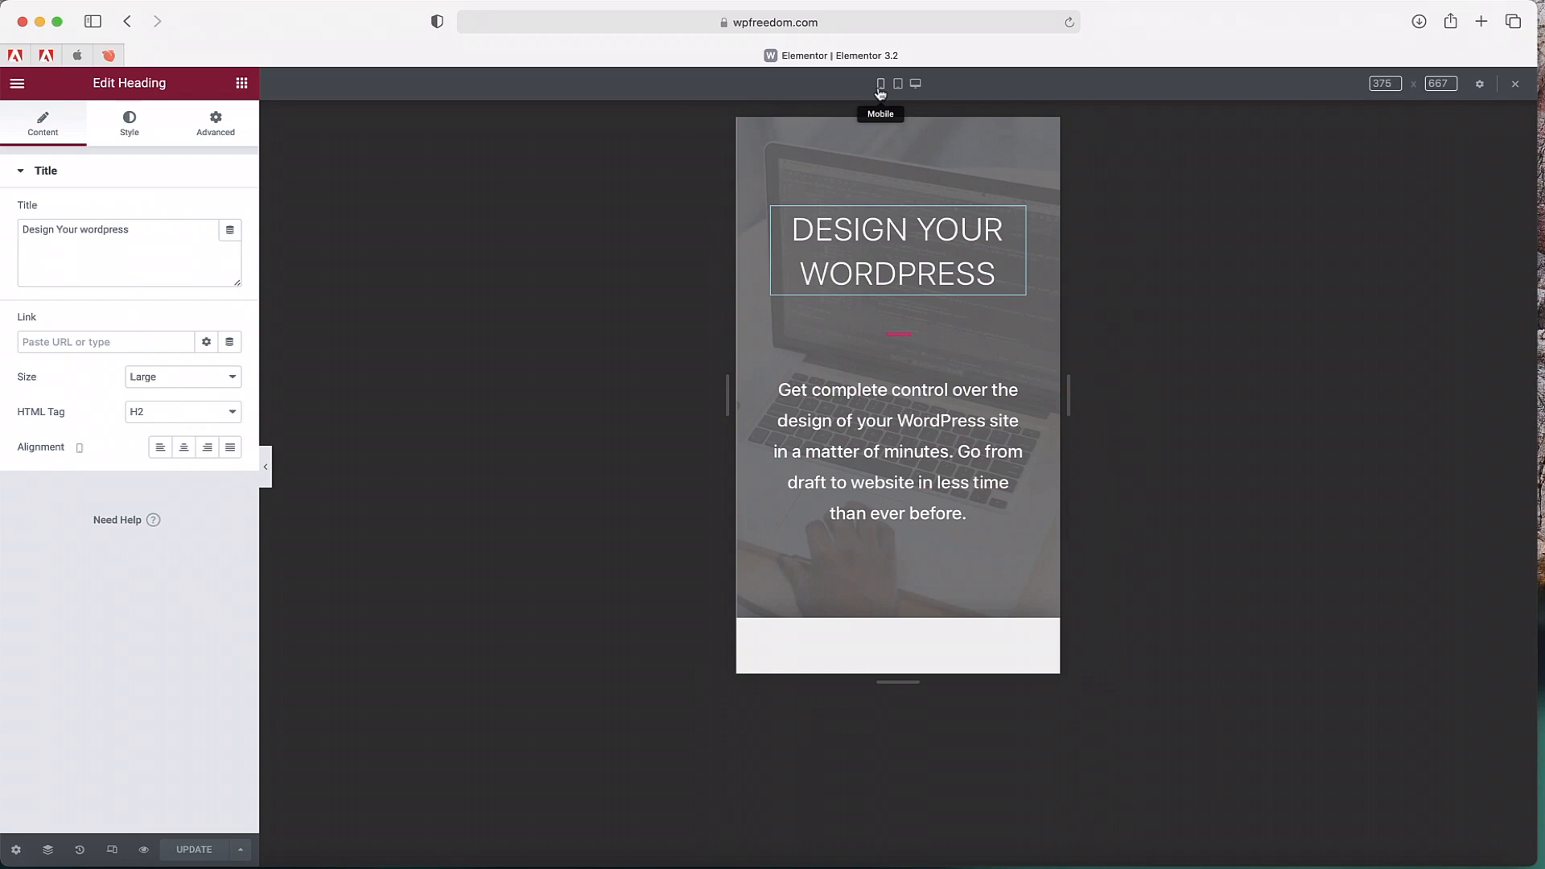
click(898, 82)
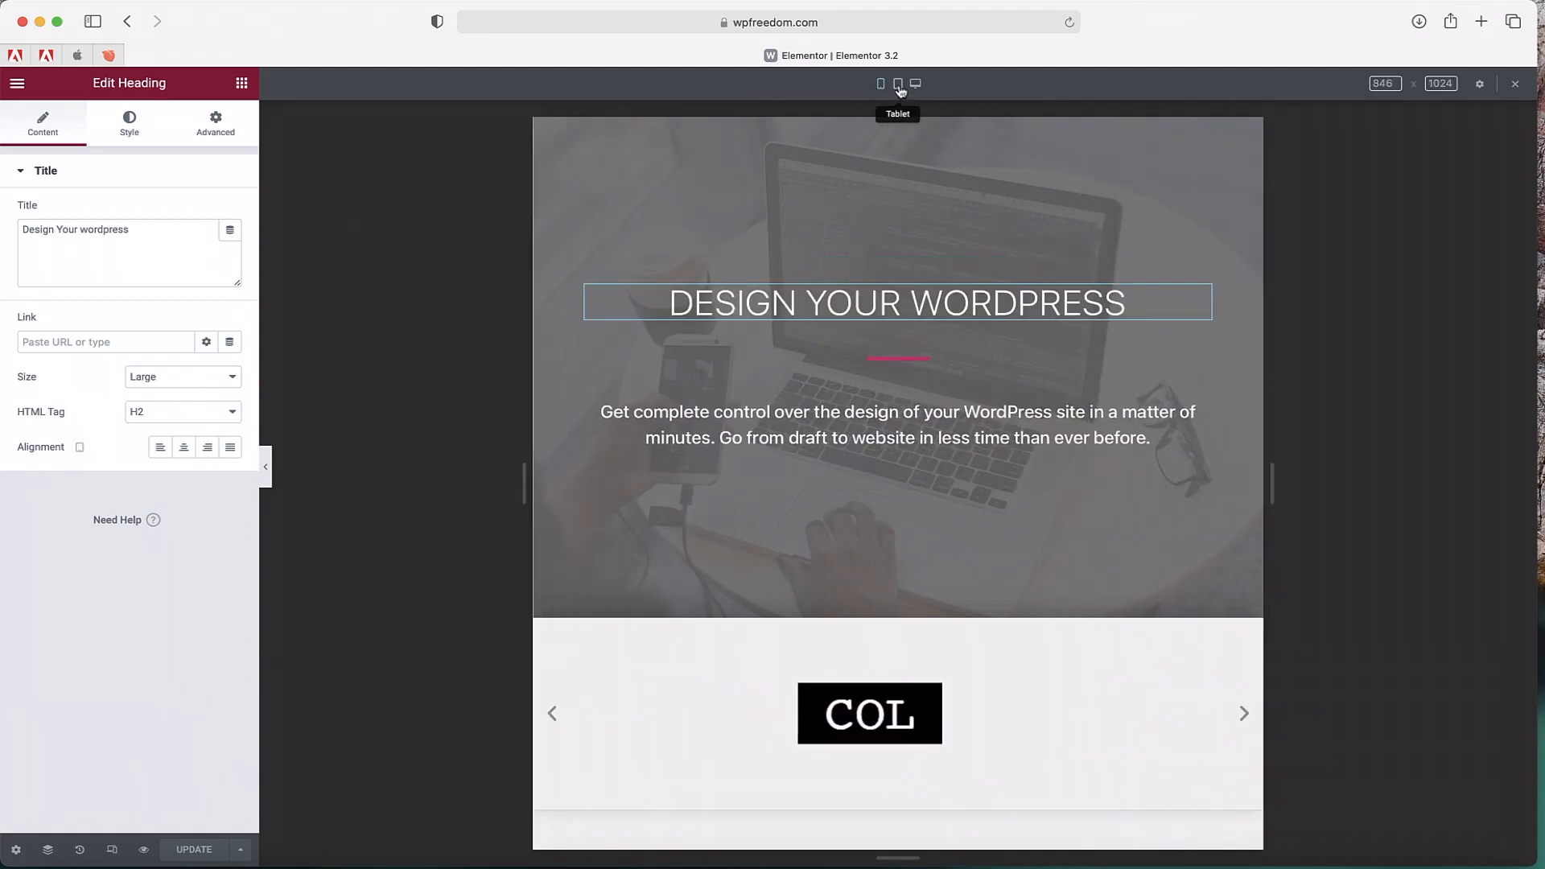
click(914, 82)
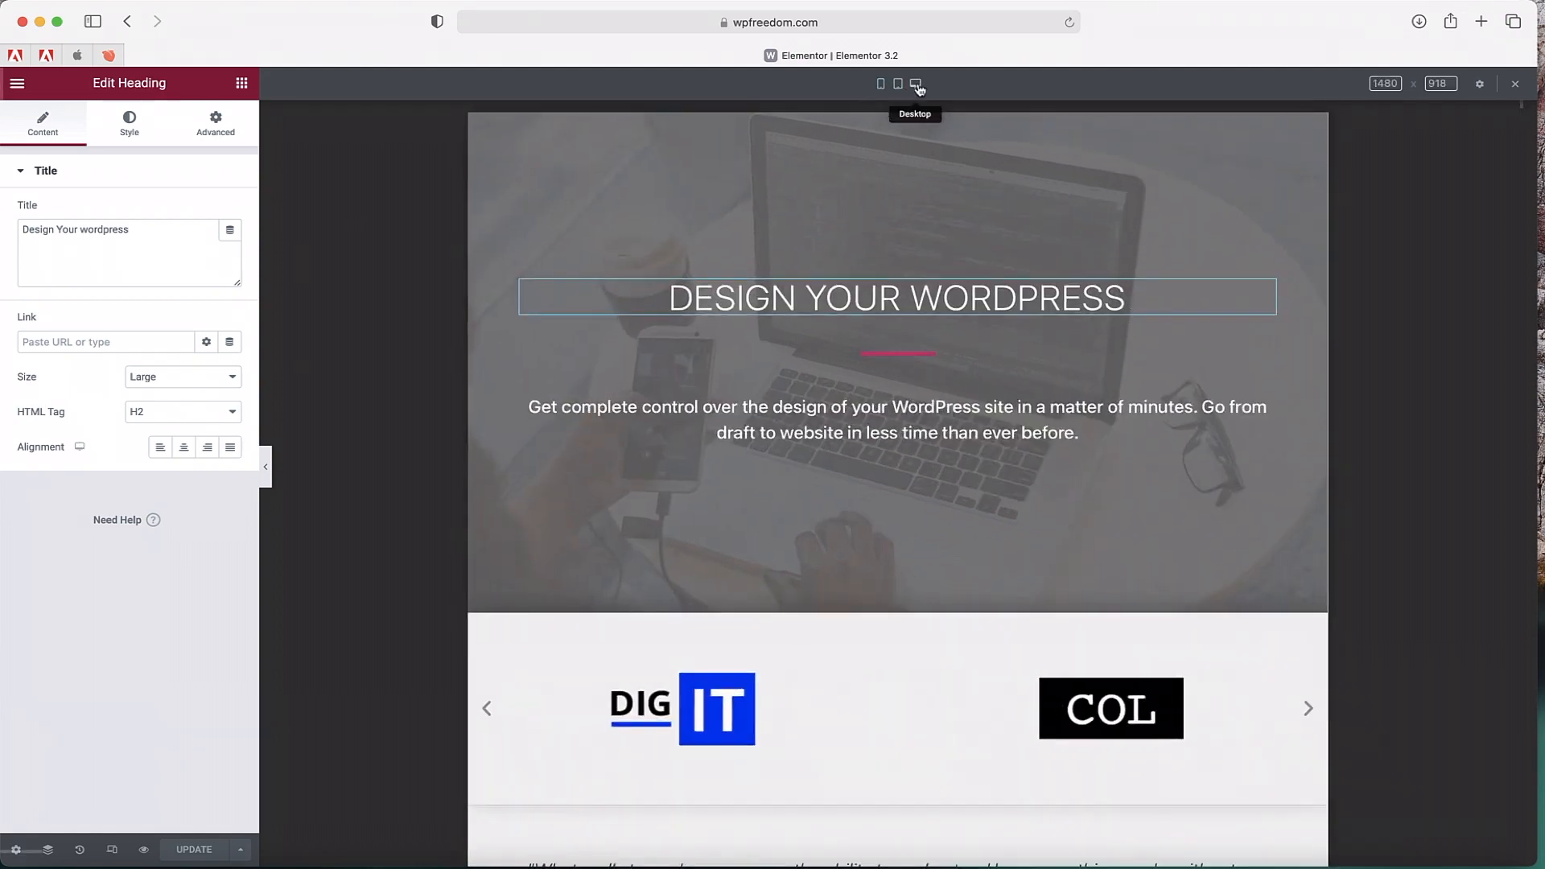